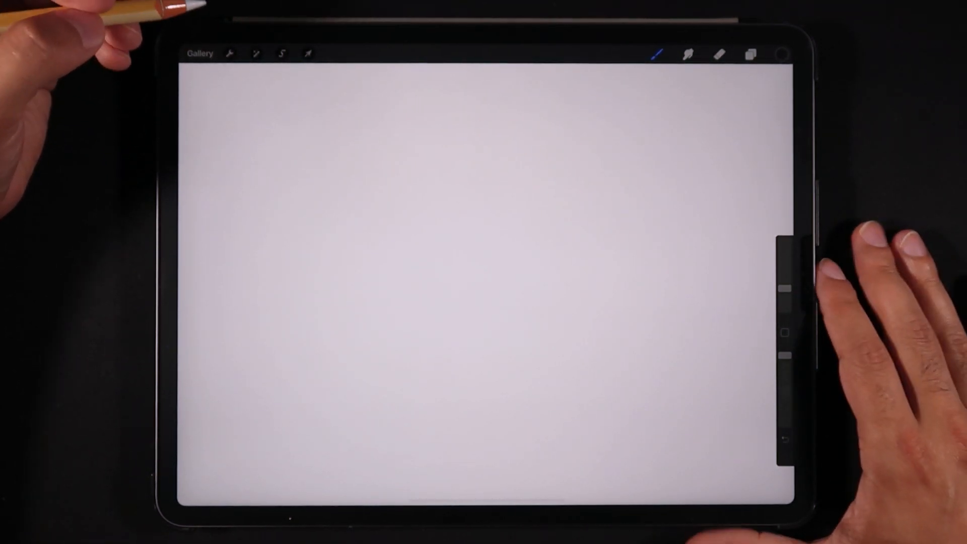
Add a text box to the blank canvas and type Hello into it.
{"action": "left_click", "coordinate": [229, 53]}
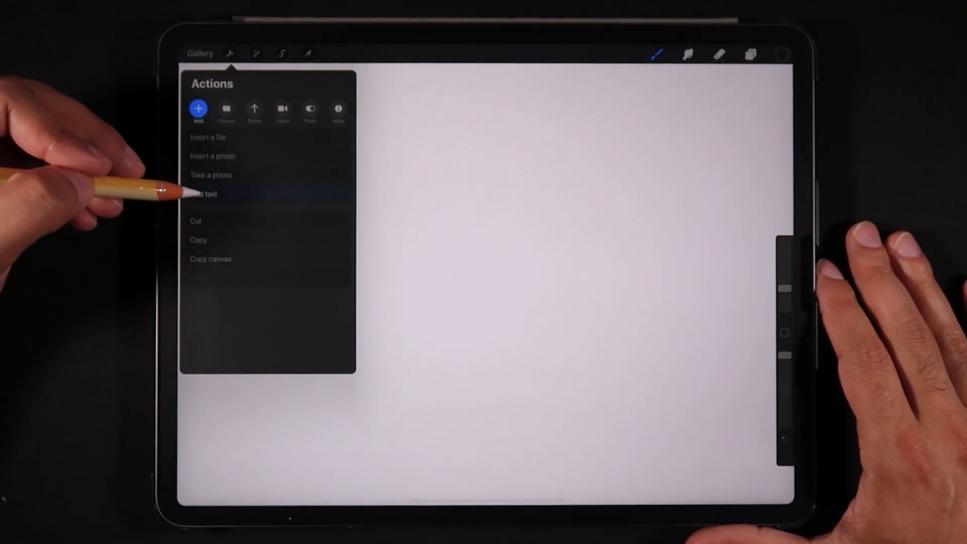
{"action": "left_click", "coordinate": [205, 194]}
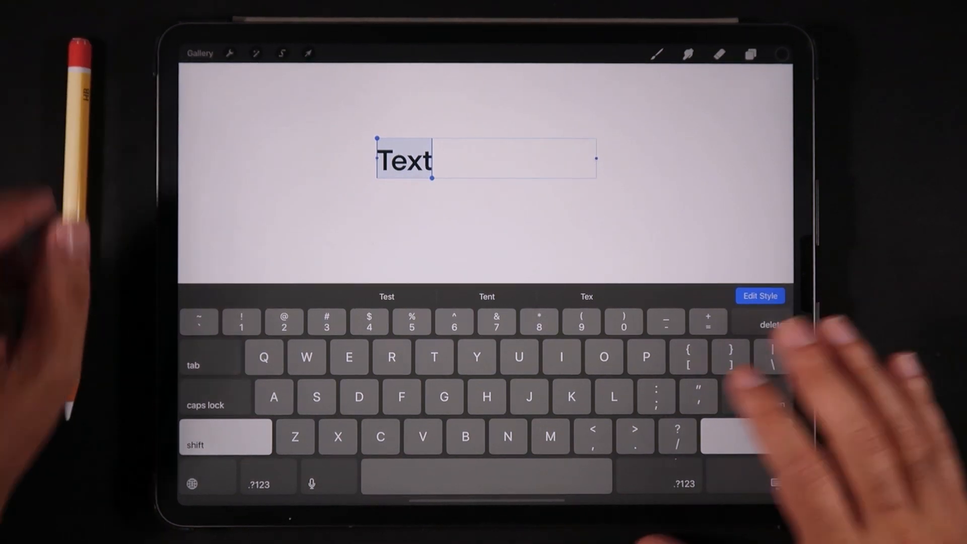
{"action": "type", "text": "Hello"}
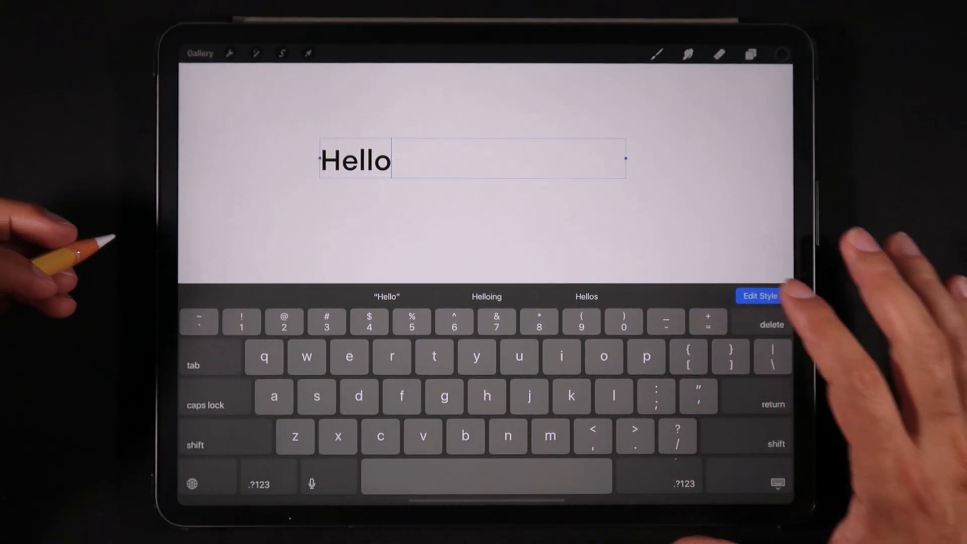
In Edit Style, drag the Size slider up to about 741 pt and widen the box so Hello fits on one line.
{"action": "left_click", "coordinate": [758, 295]}
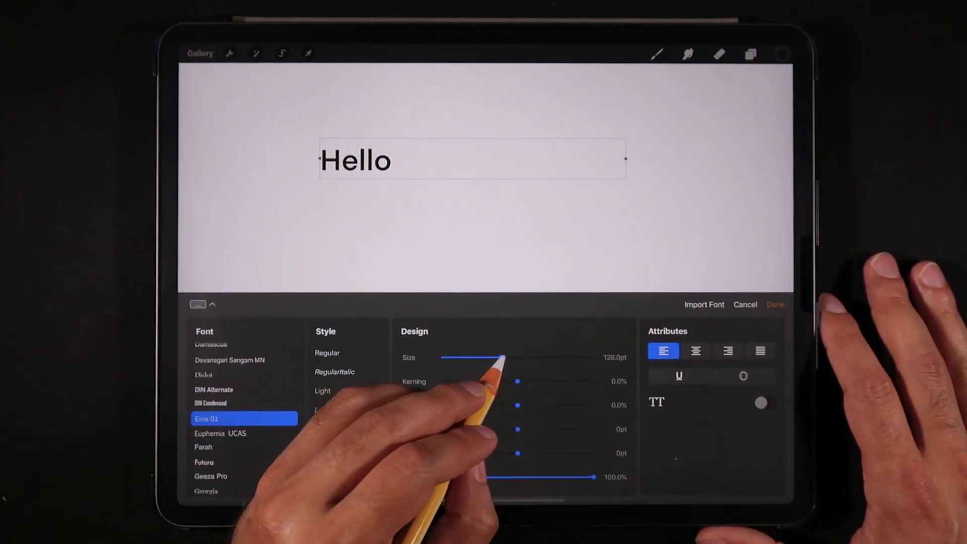
{"action": "left_click_drag", "start_coordinate": [502, 358], "coordinate": [552, 357]}
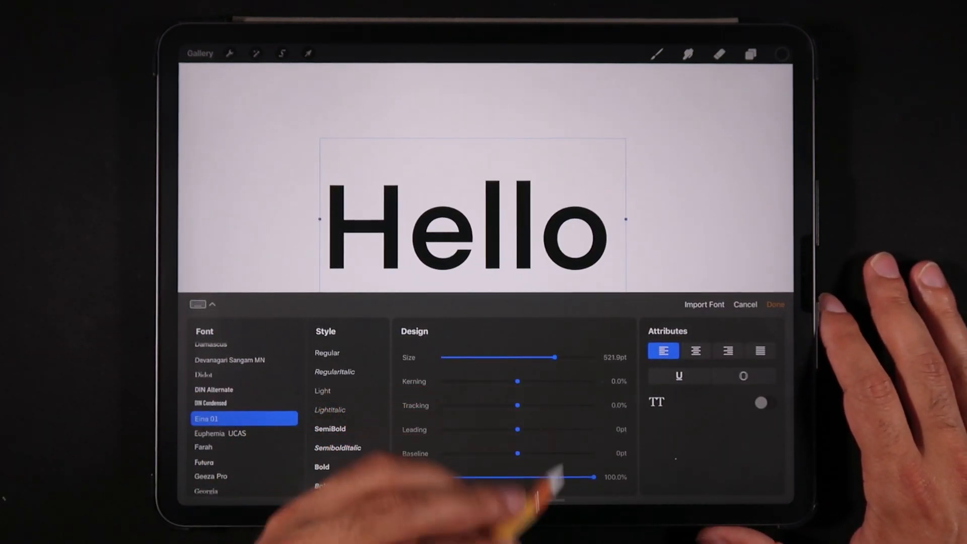
{"action": "left_click_drag", "start_coordinate": [553, 356], "coordinate": [575, 356]}
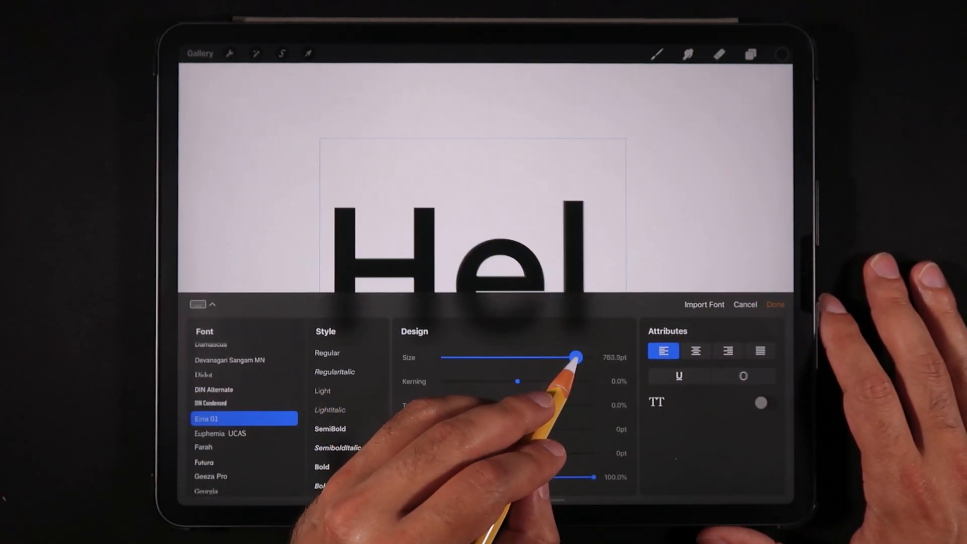
{"action": "left_click_drag", "start_coordinate": [575, 357], "coordinate": [573, 356]}
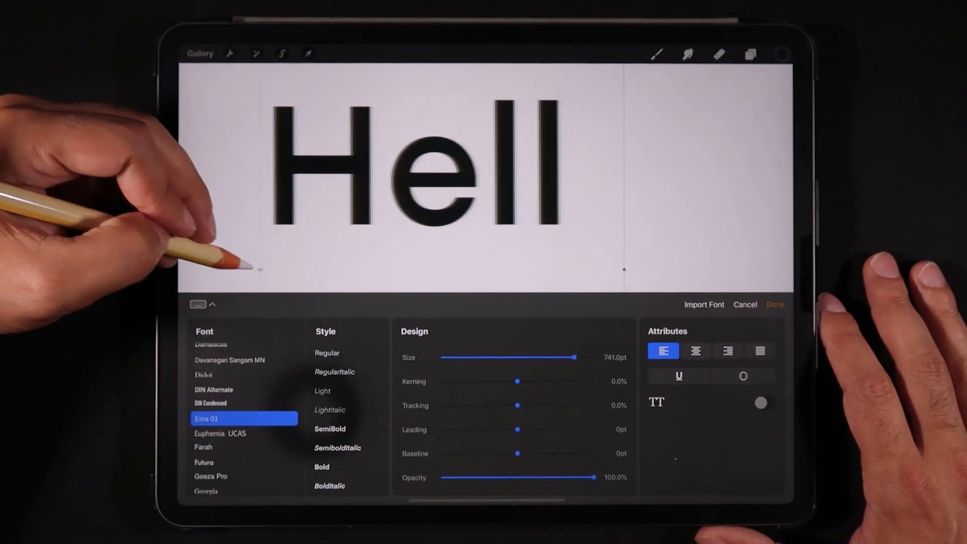
{"action": "type", "text": "o"}
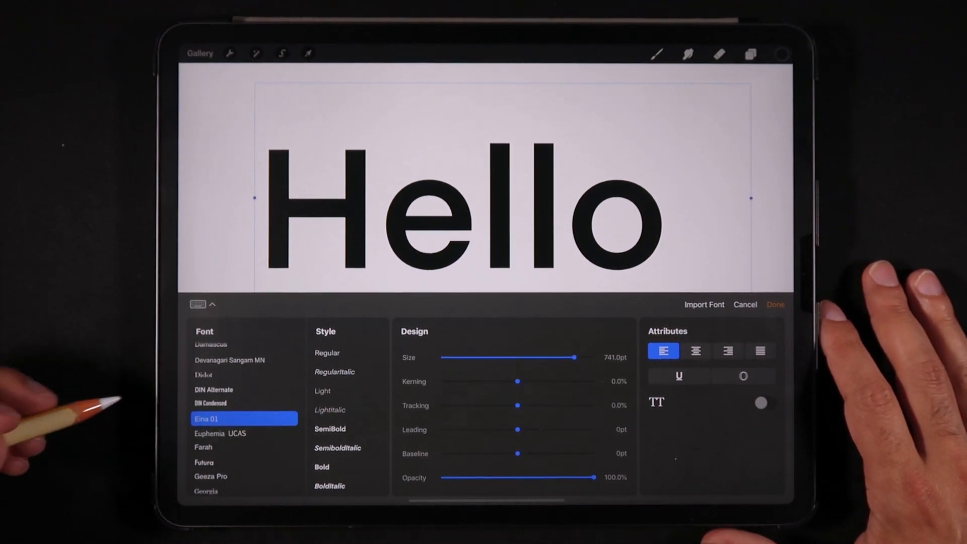
Set Hello to a bold weight and lower its opacity to about 98%.
{"action": "scroll", "scroll_direction": "down", "scroll_amount": 3}
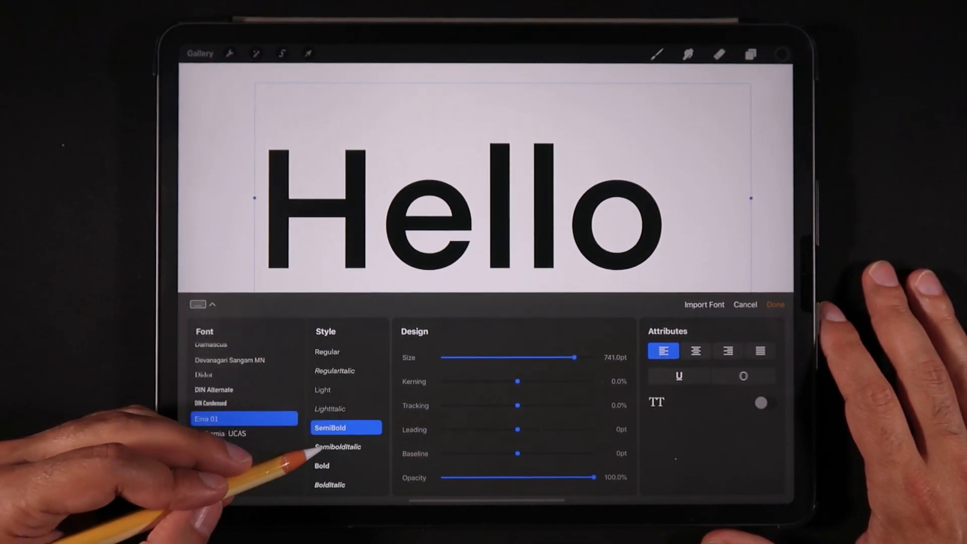
{"action": "left_click", "coordinate": [345, 466]}
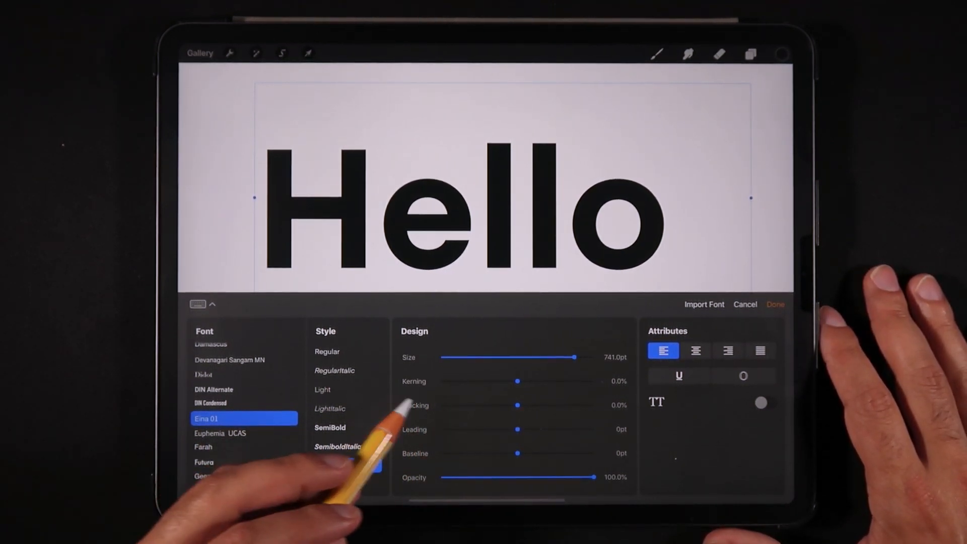
{"action": "left_click", "coordinate": [346, 465]}
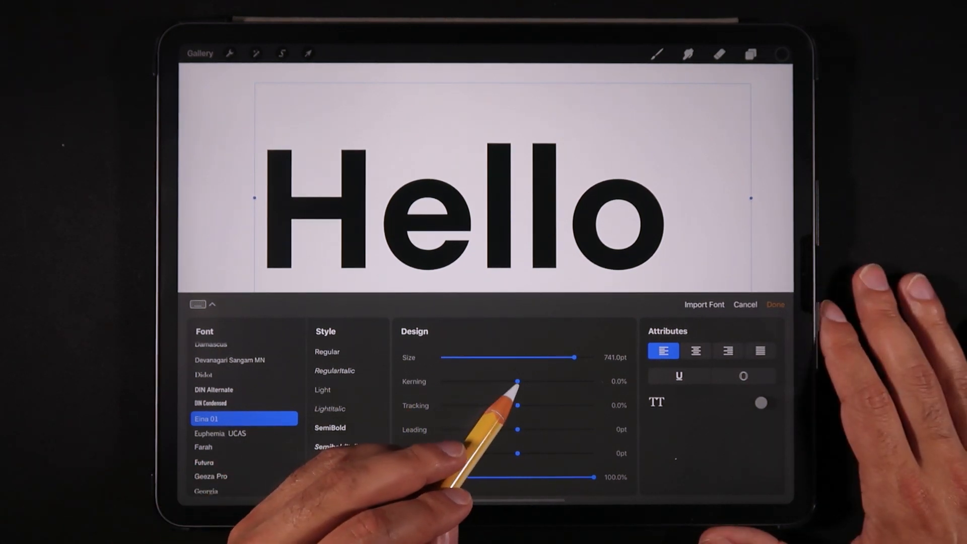
{"action": "left_click", "coordinate": [345, 466]}
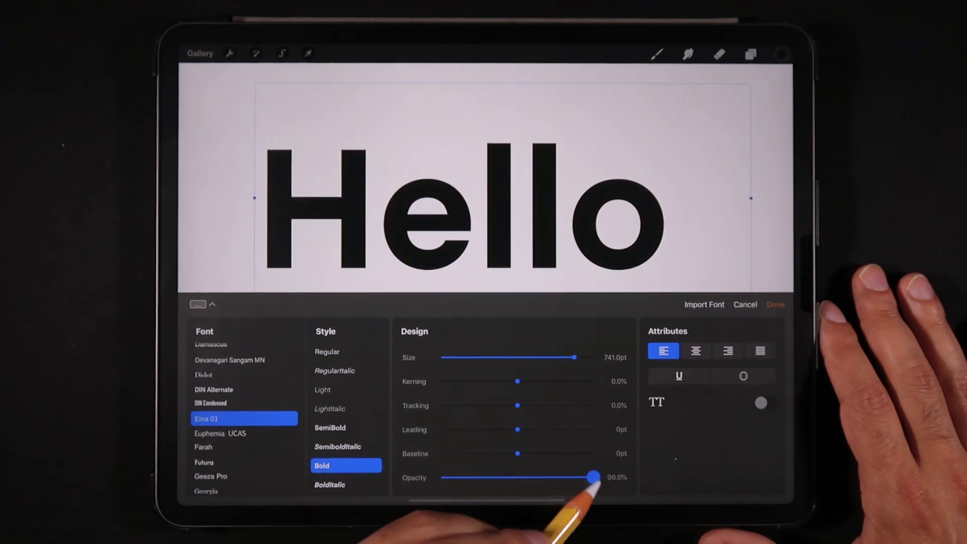
{"action": "left_click_drag", "start_coordinate": [592, 476], "coordinate": [570, 476]}
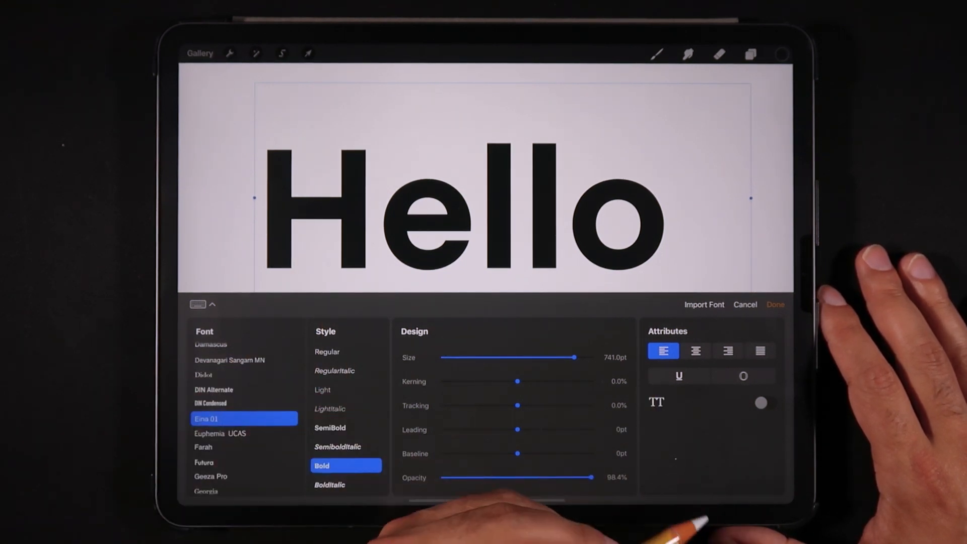
Justify the text, underline Hello and show it as outlined letters.
{"action": "left_click", "coordinate": [695, 350]}
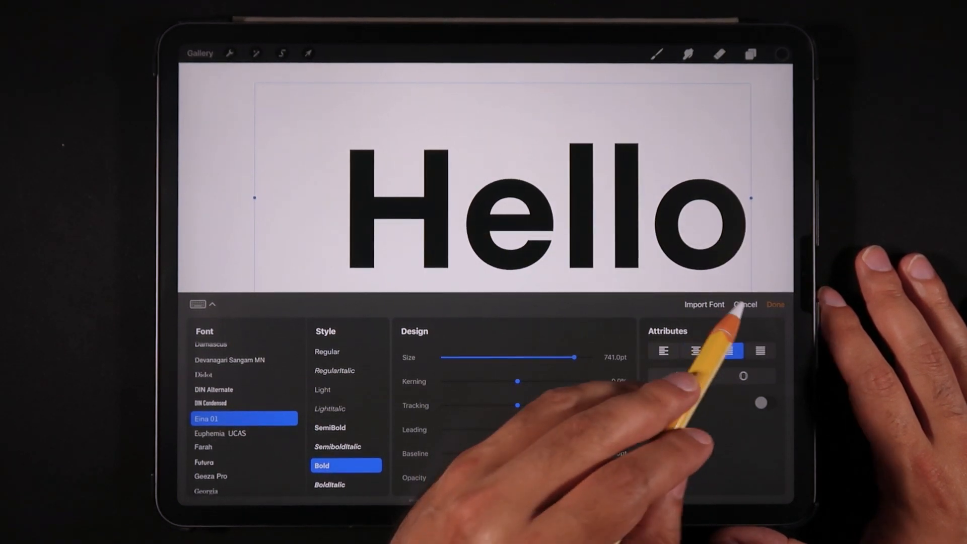
{"action": "left_click", "coordinate": [759, 351]}
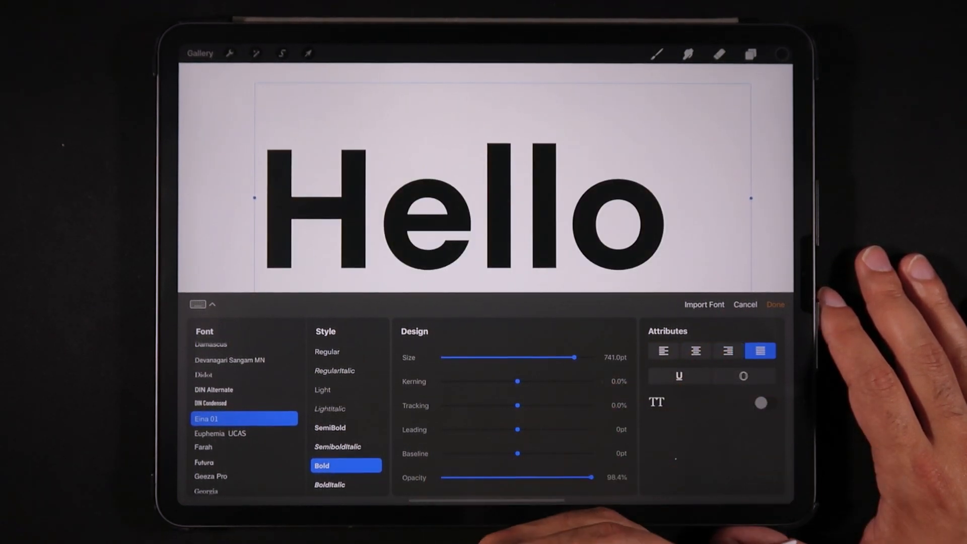
{"action": "left_click", "coordinate": [677, 375]}
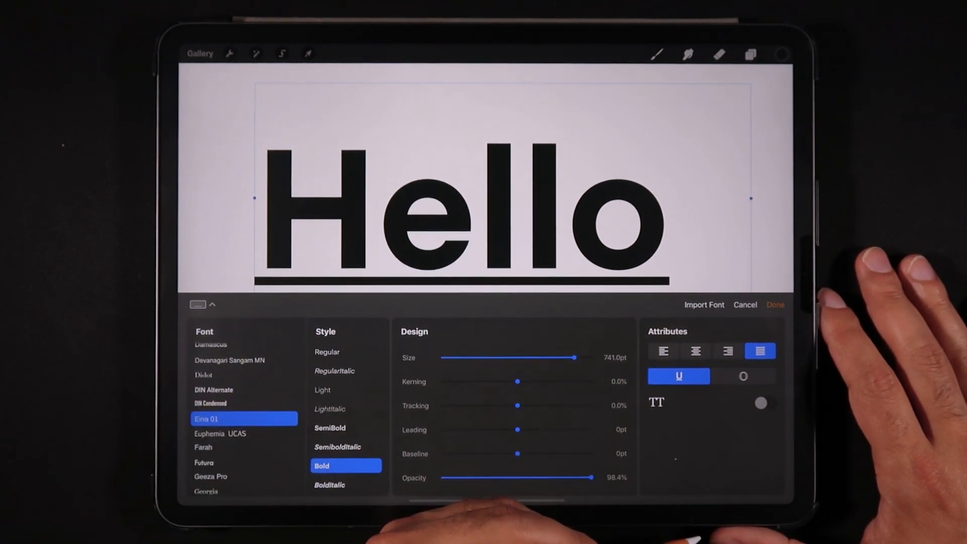
{"action": "left_click", "coordinate": [743, 376]}
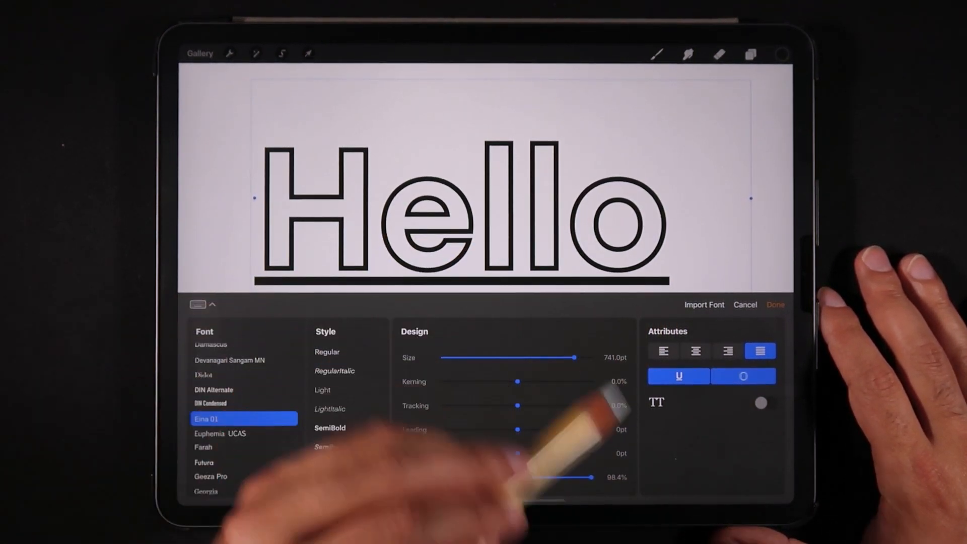
Switch the text to all capitals, then turn capitals back off.
{"action": "left_click", "coordinate": [345, 465]}
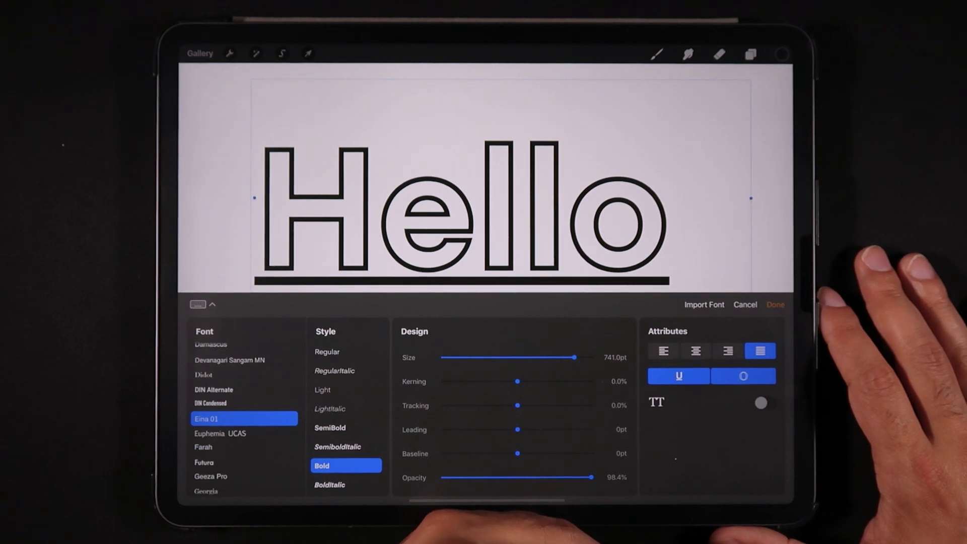
{"action": "left_click", "coordinate": [763, 402]}
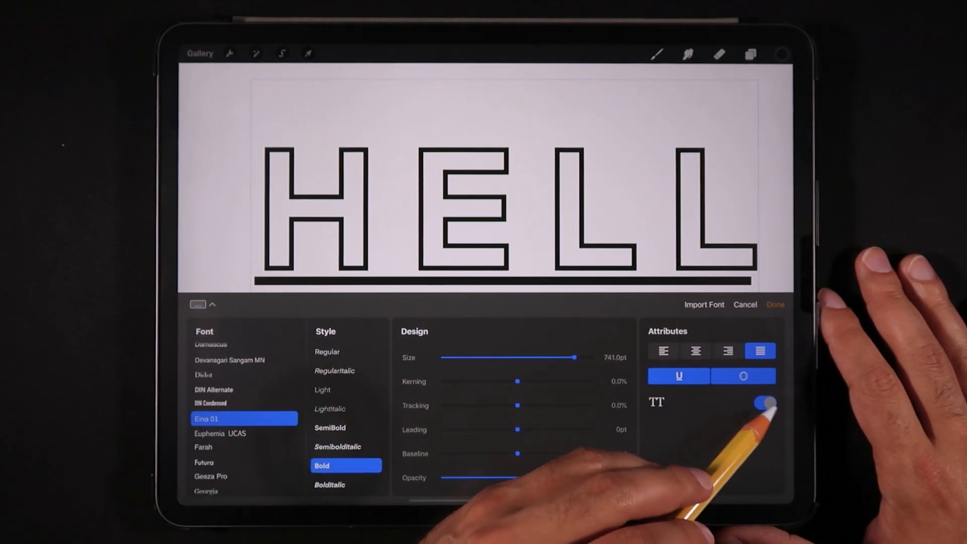
{"action": "left_click", "coordinate": [760, 402]}
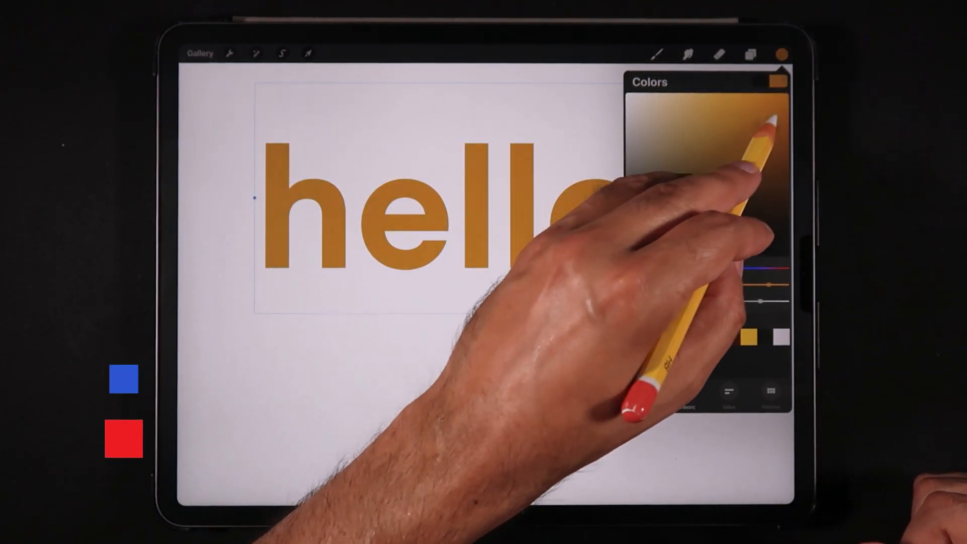
Fill the lowercase hello with a golden yellow from the Colors panel.
{"action": "left_click", "coordinate": [770, 473]}
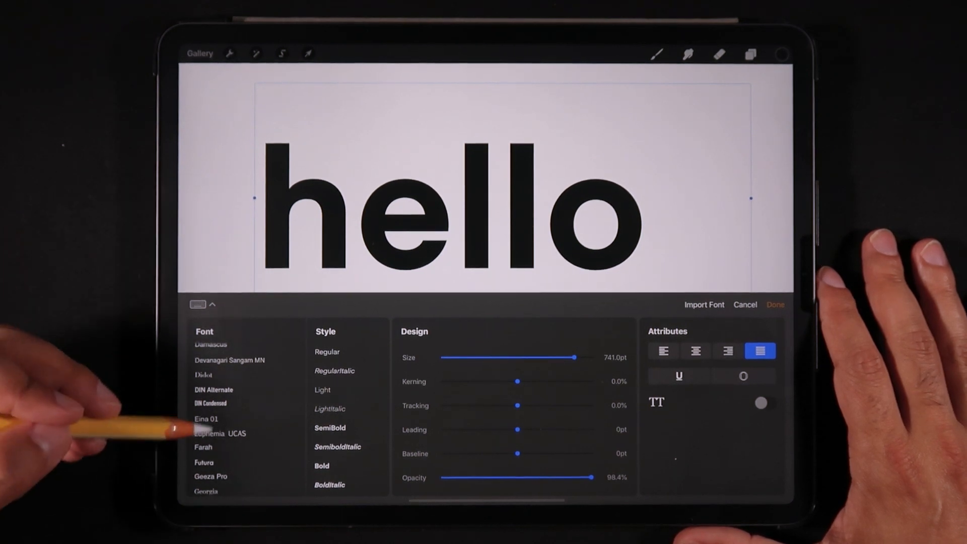
Scroll the Font list and apply the imported brush-script font to hello.
{"action": "scroll", "scroll_direction": "down", "scroll_amount": 3}
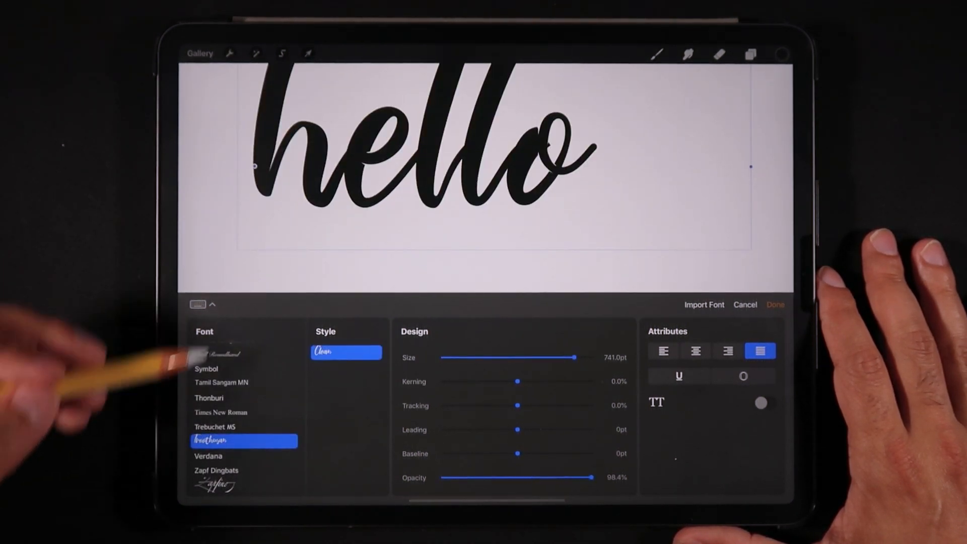
{"action": "left_click", "coordinate": [775, 304]}
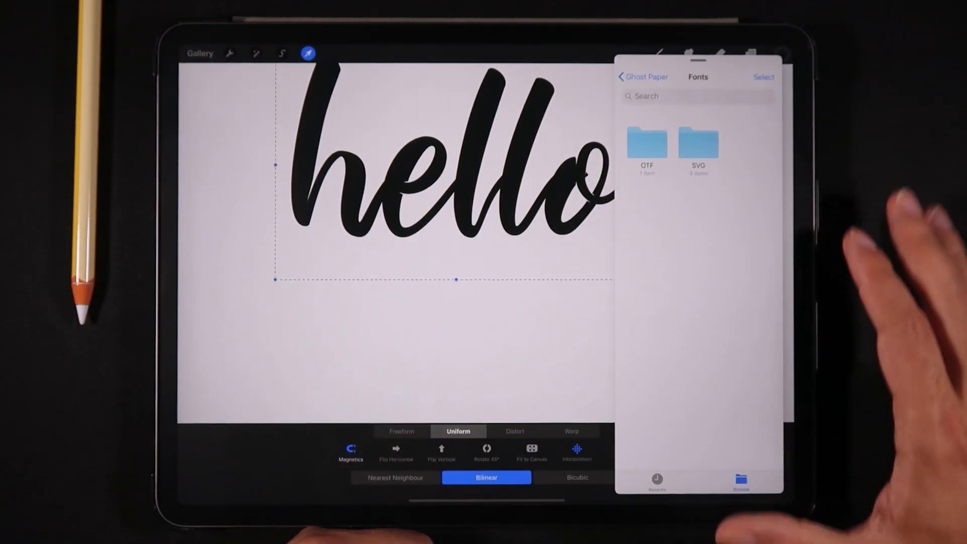
Use Import Font to open the file picker at the Fonts folder with OTF and SVG subfolders.
{"action": "left_click", "coordinate": [647, 144]}
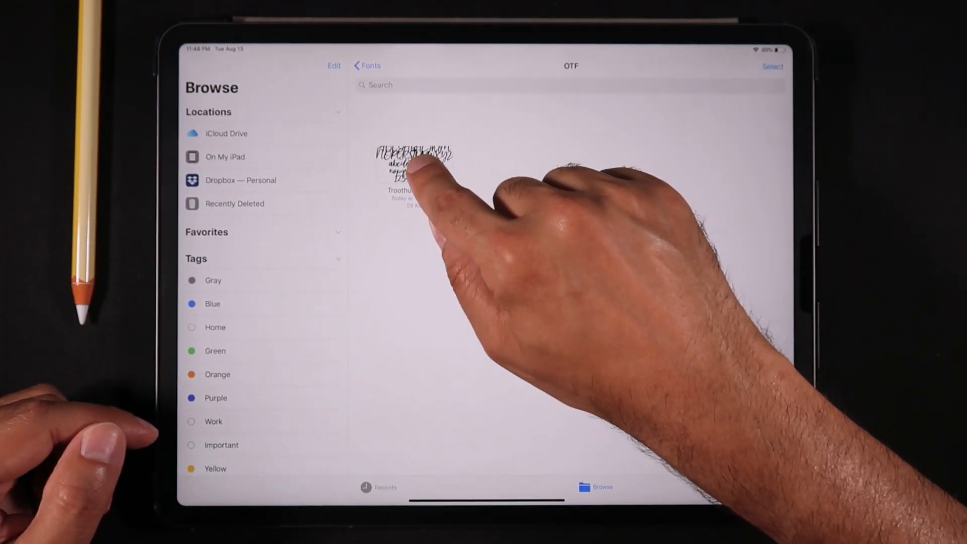
Drag the script font file from the OTF folder into Procreate's Fonts folder, raising the replace prompt.
{"action": "left_click_drag", "start_coordinate": [413, 169], "coordinate": [616, 265]}
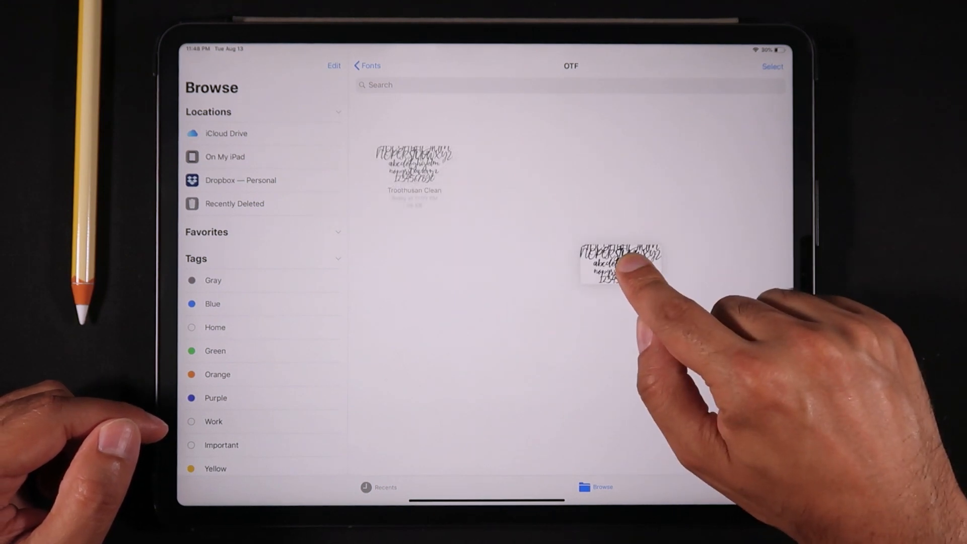
{"action": "left_click", "coordinate": [224, 157]}
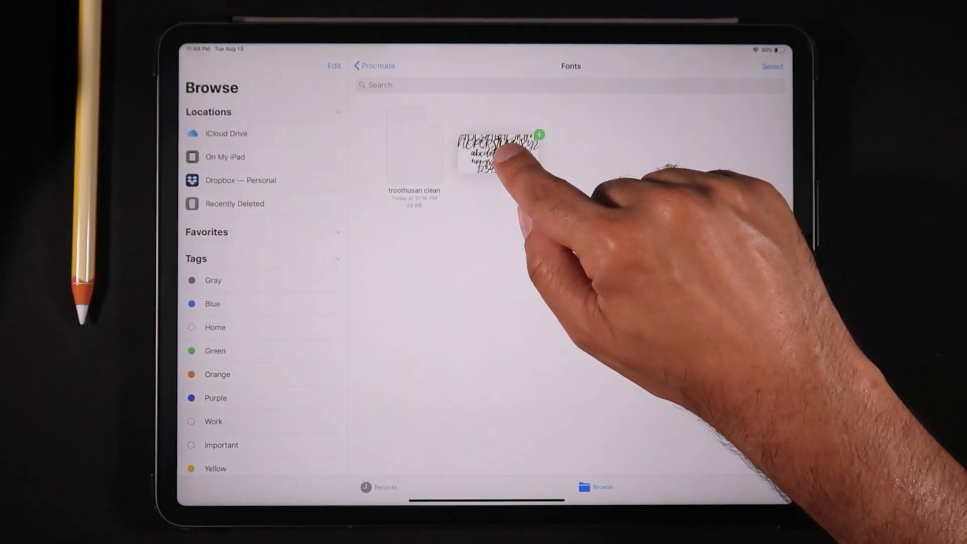
{"action": "left_click", "coordinate": [499, 154]}
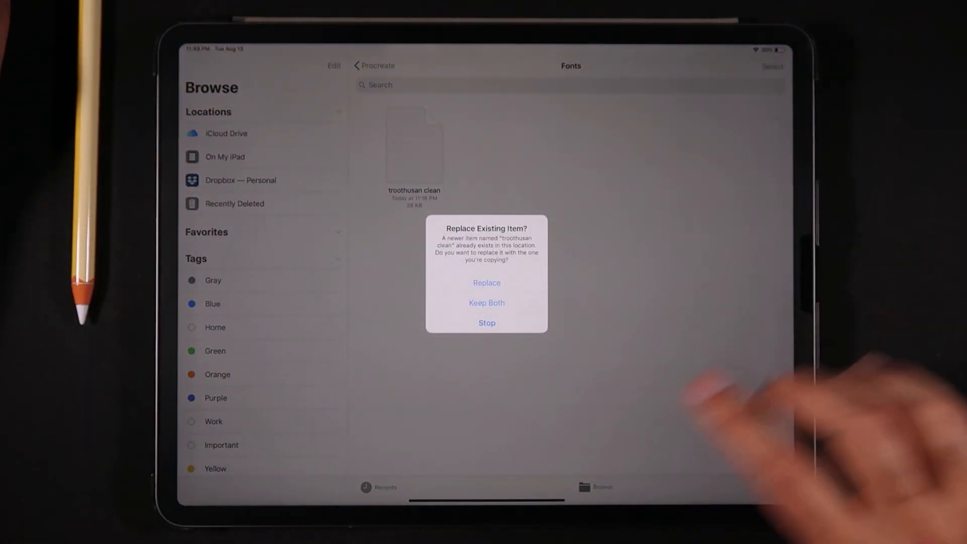